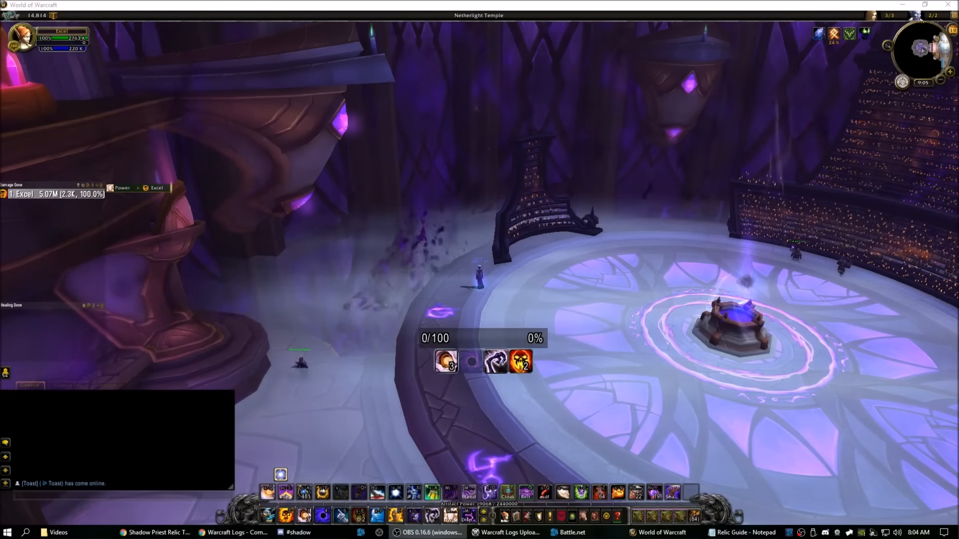
# - Switch from World of Warcraft to the Shadow Priest relic spreadsheet window
pyautogui.click(156, 532)
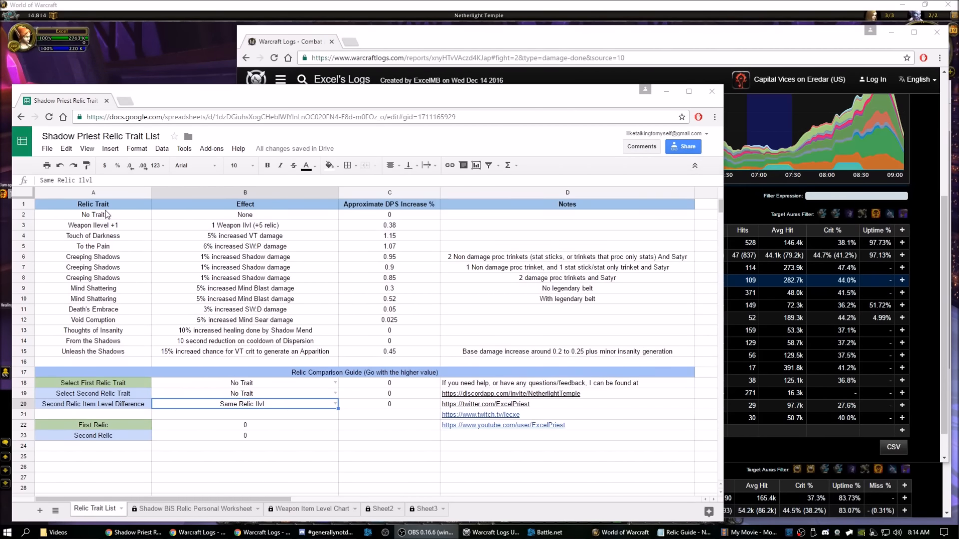
pyautogui.moveTo(255, 219)
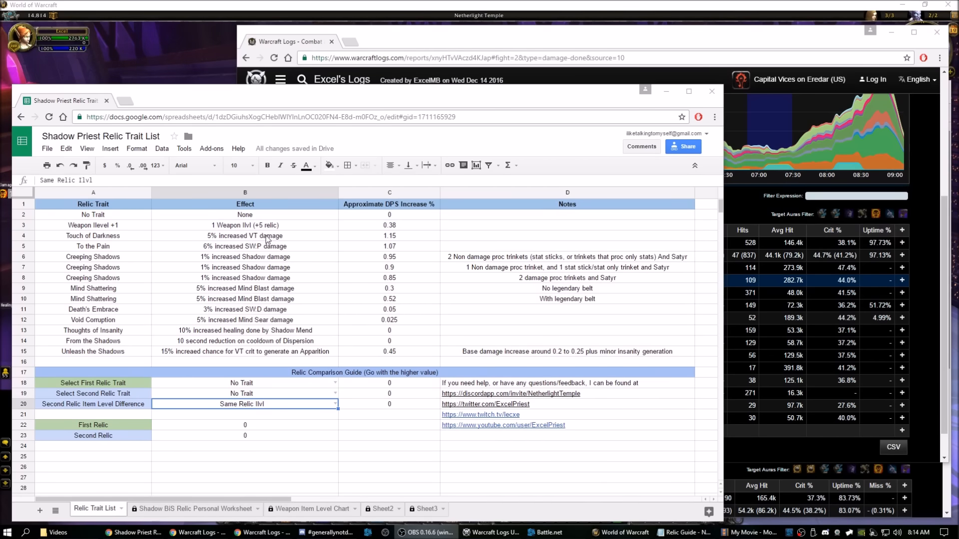
pyautogui.moveTo(398, 355)
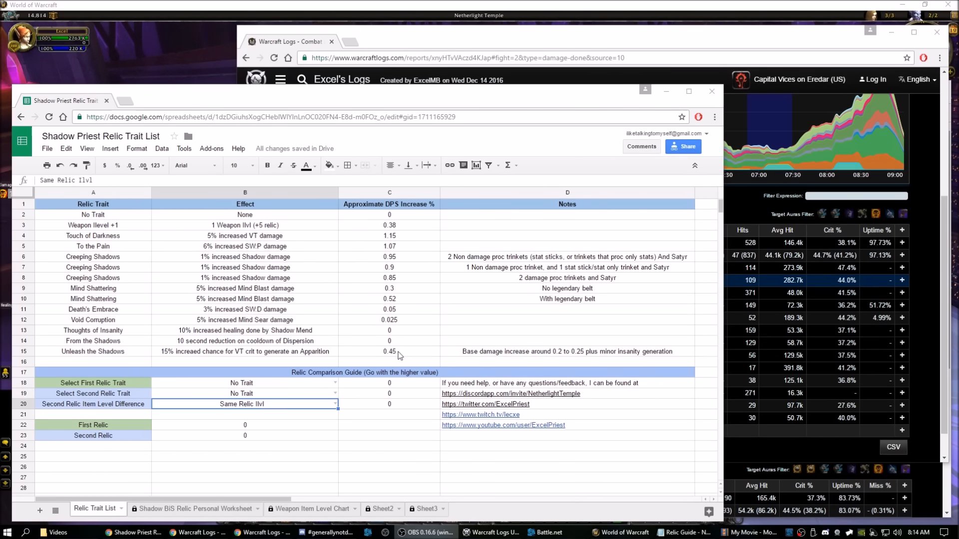
pyautogui.moveTo(390, 234)
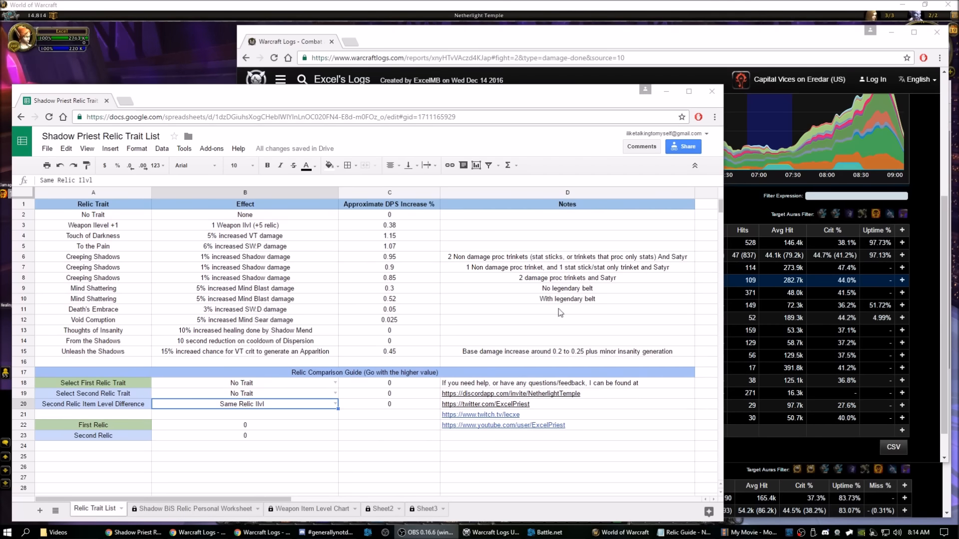
pyautogui.moveTo(107, 263)
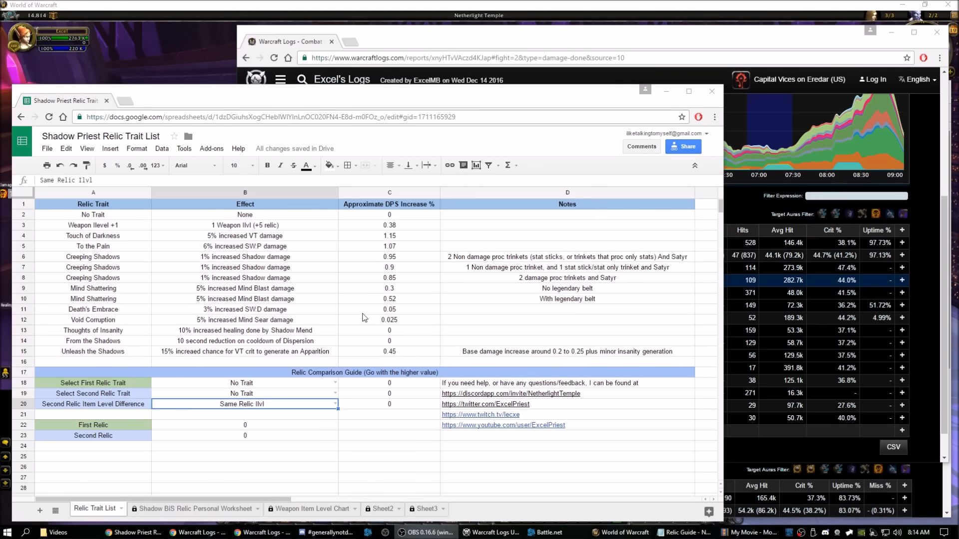
pyautogui.moveTo(338, 390)
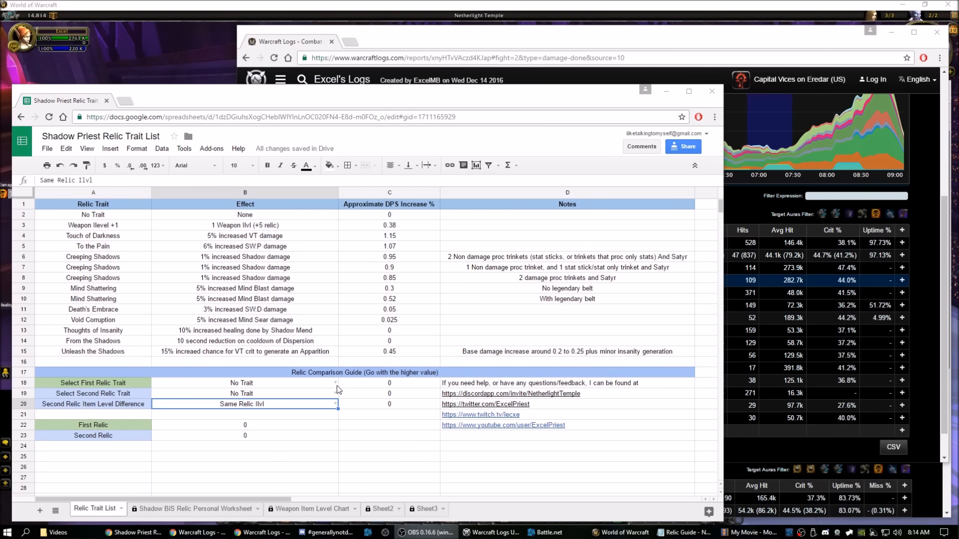
pyautogui.moveTo(336, 387)
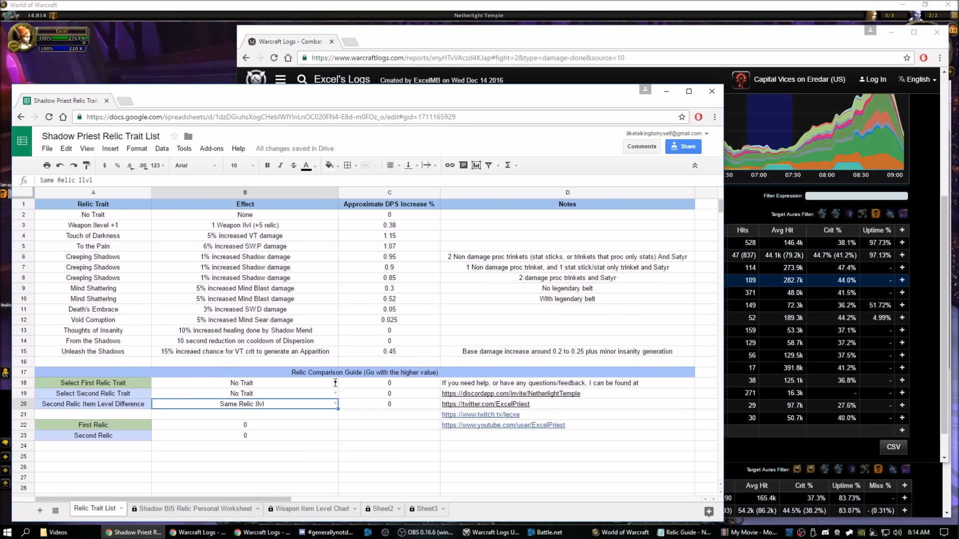
# - Choose To the Pain, Mind Shattering and Relic Ilvl +15 in the B18-B20 dropdowns
pyautogui.click(335, 384)
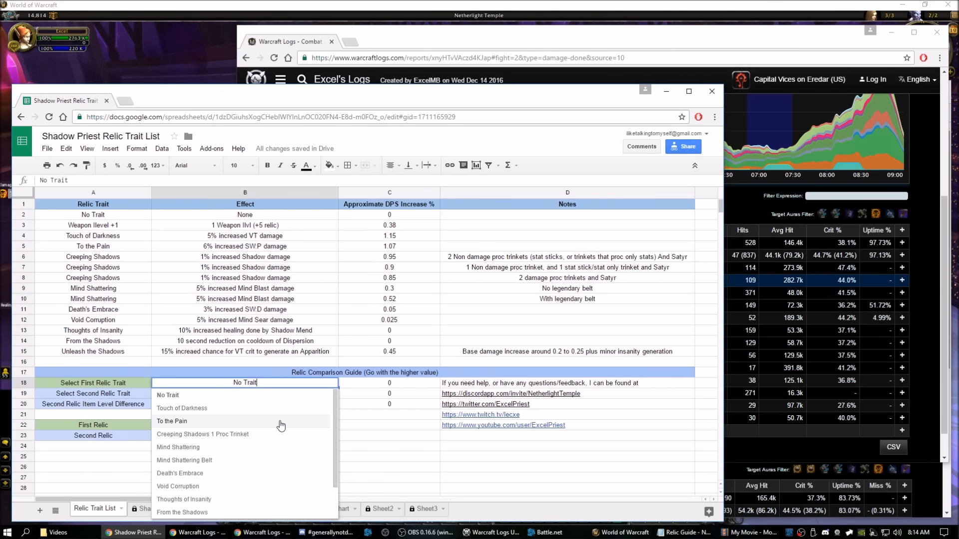
pyautogui.click(172, 422)
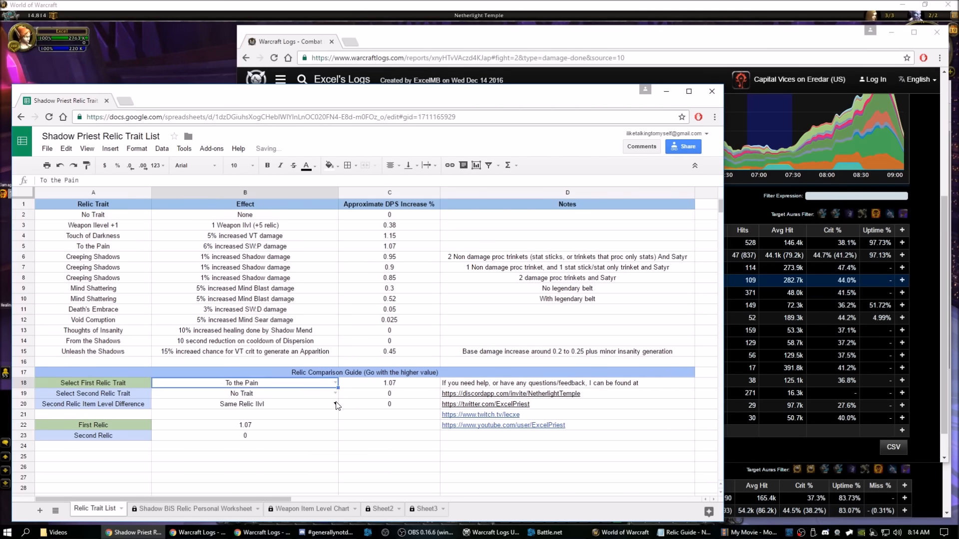
pyautogui.click(245, 393)
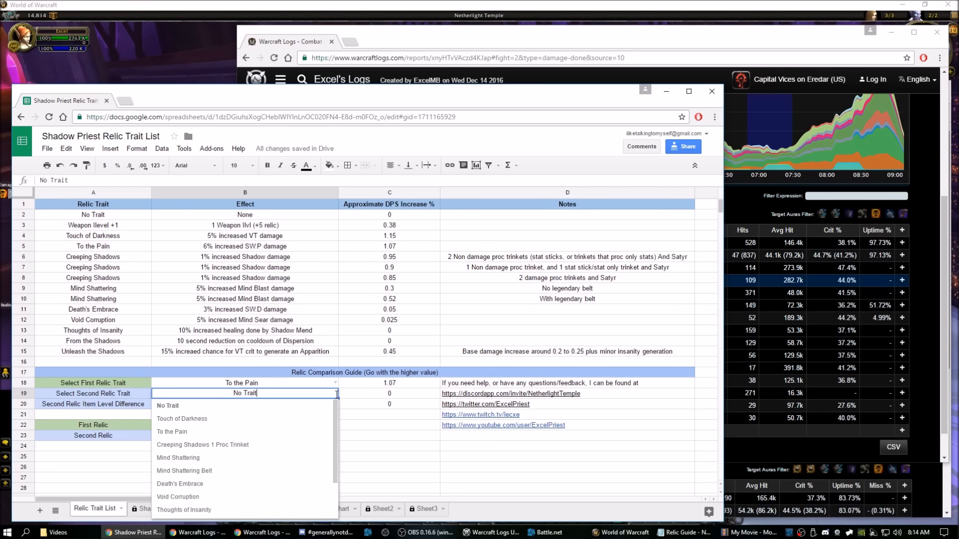
pyautogui.moveTo(272, 459)
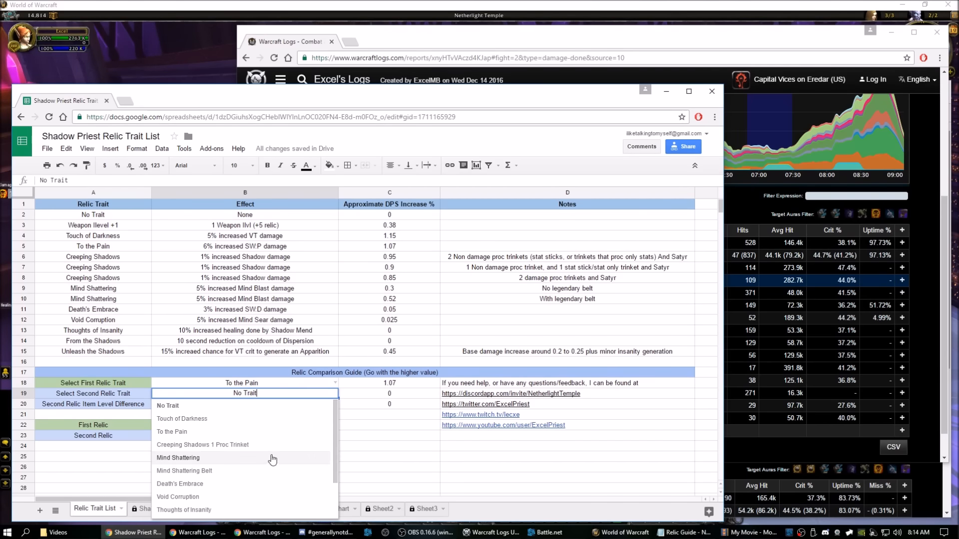
pyautogui.click(178, 459)
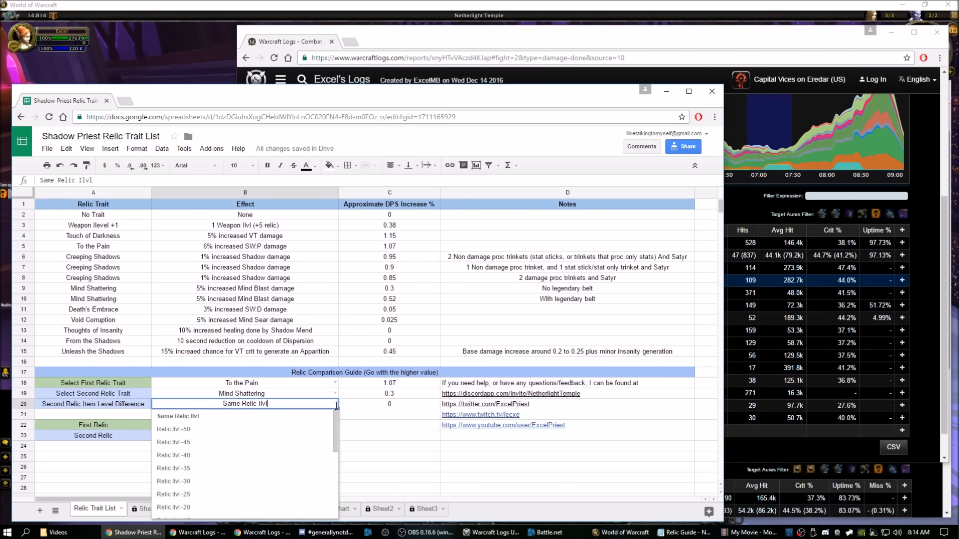
pyautogui.scroll(-3)
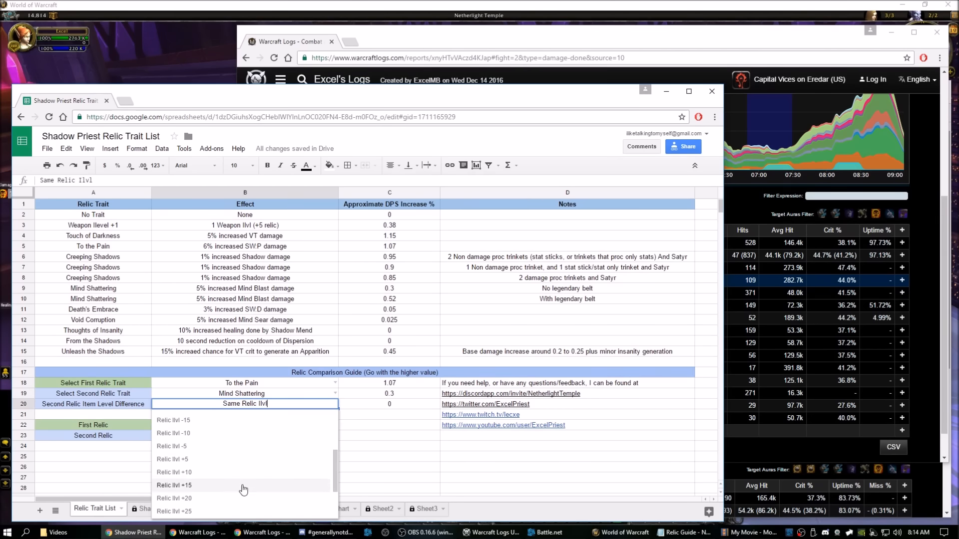
pyautogui.click(174, 485)
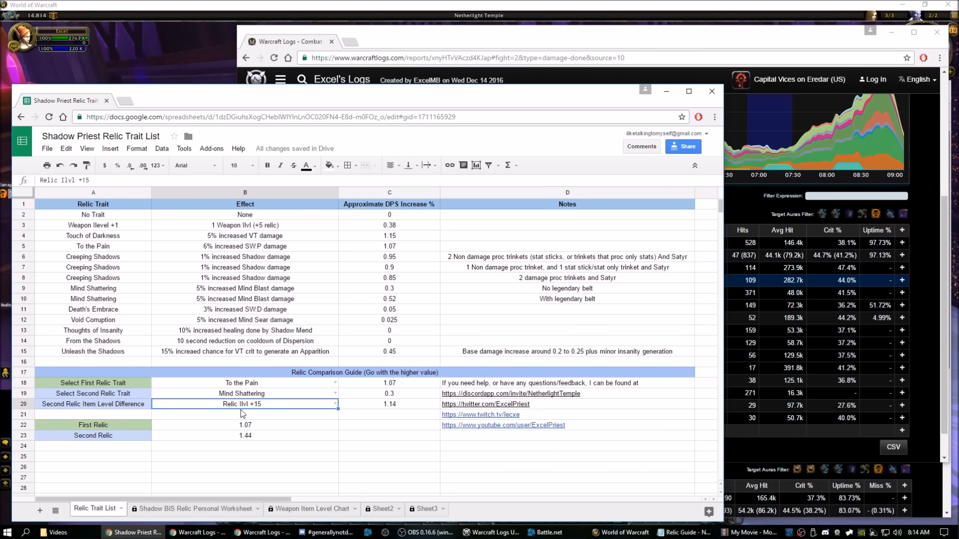
pyautogui.moveTo(242, 444)
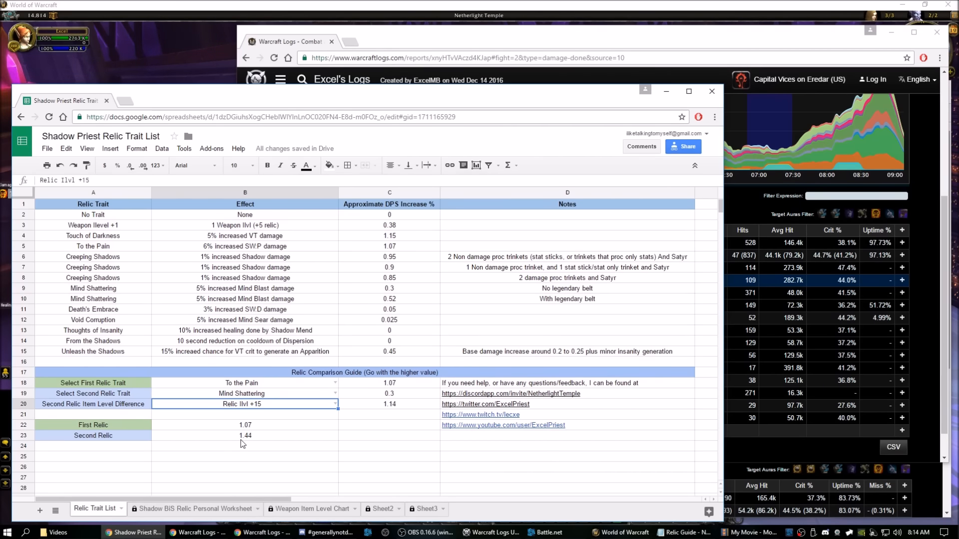
pyautogui.click(245, 425)
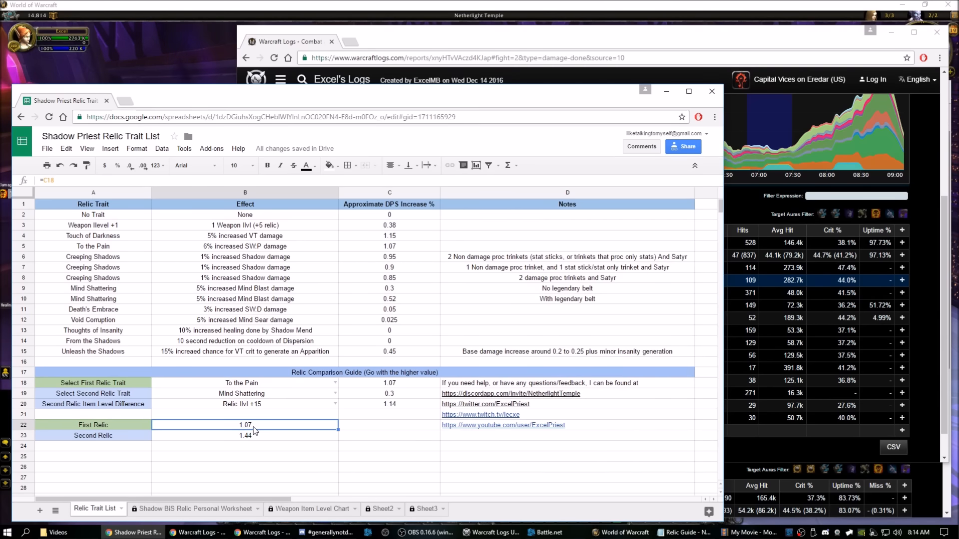
pyautogui.click(245, 436)
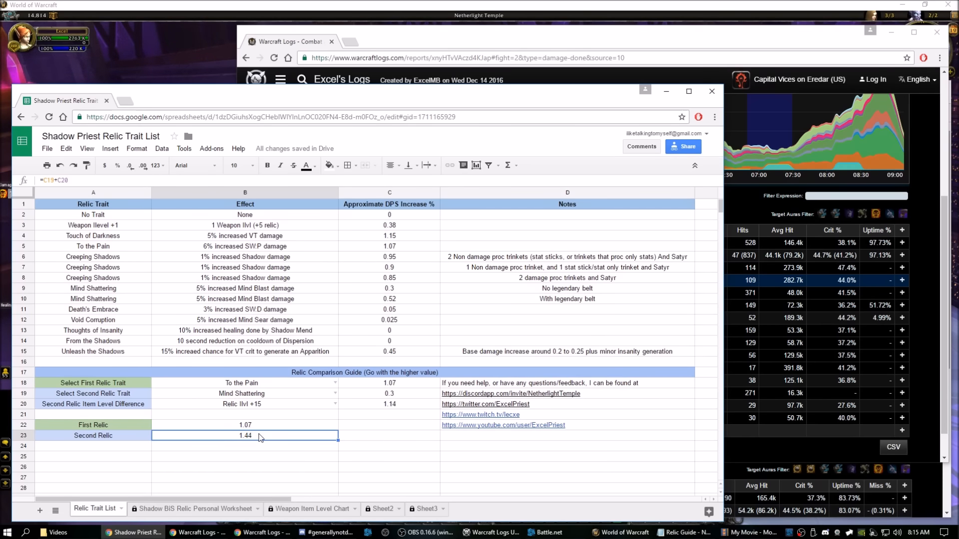
pyautogui.moveTo(246, 443)
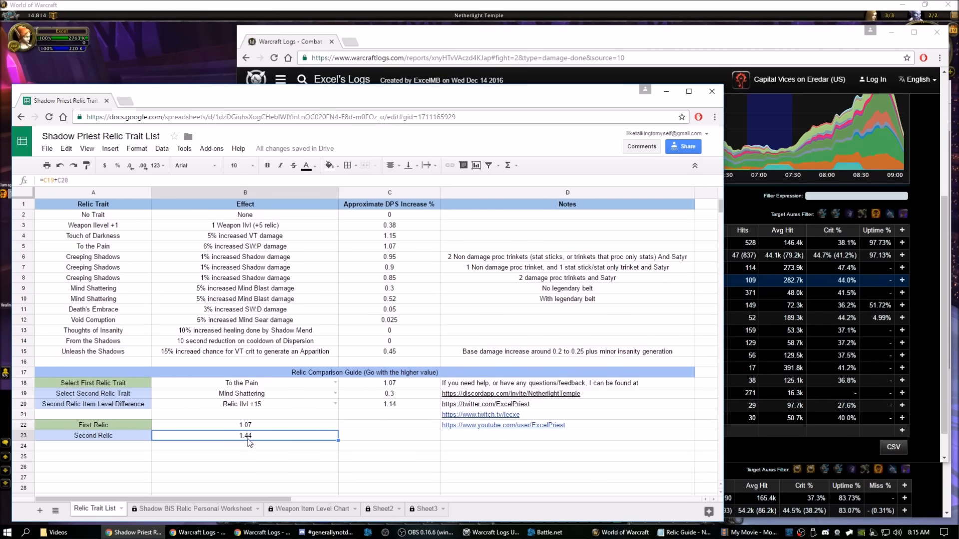
pyautogui.click(245, 424)
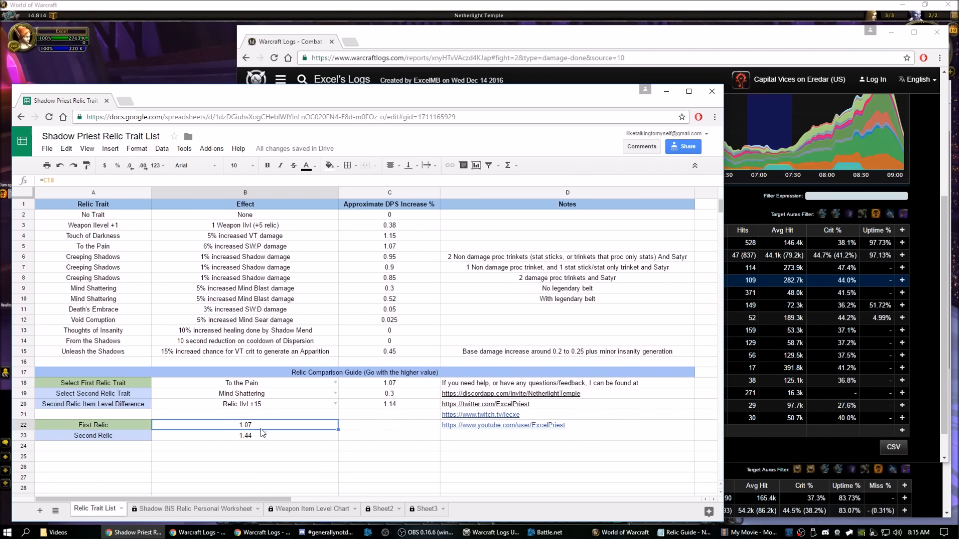
pyautogui.click(245, 436)
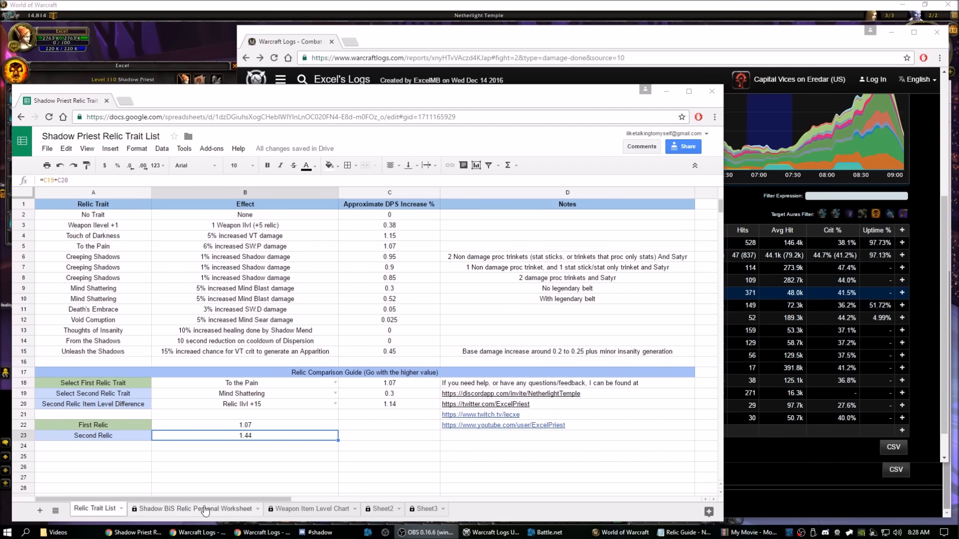
# - Switch to the Shadow BiS Relic Personal Worksheet sheet tab
pyautogui.click(194, 508)
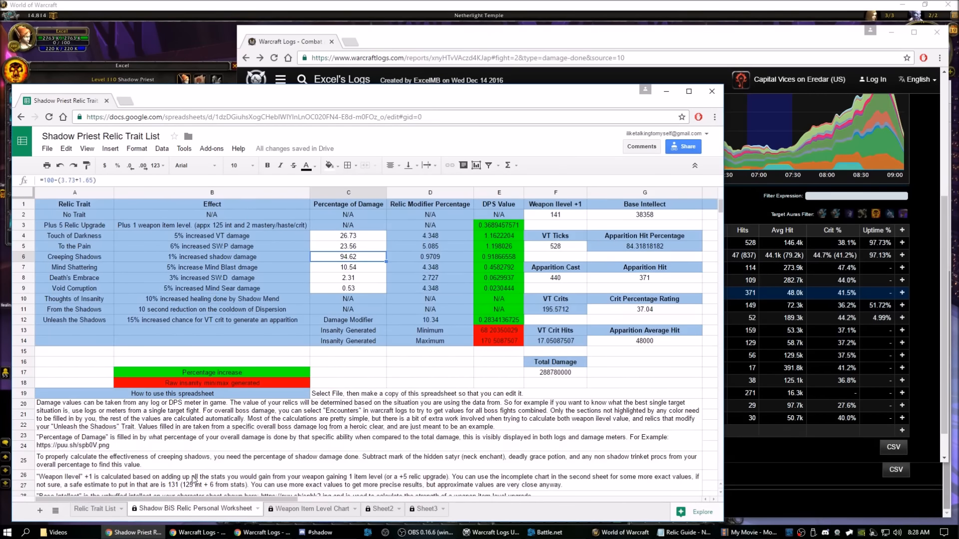
pyautogui.moveTo(370, 403)
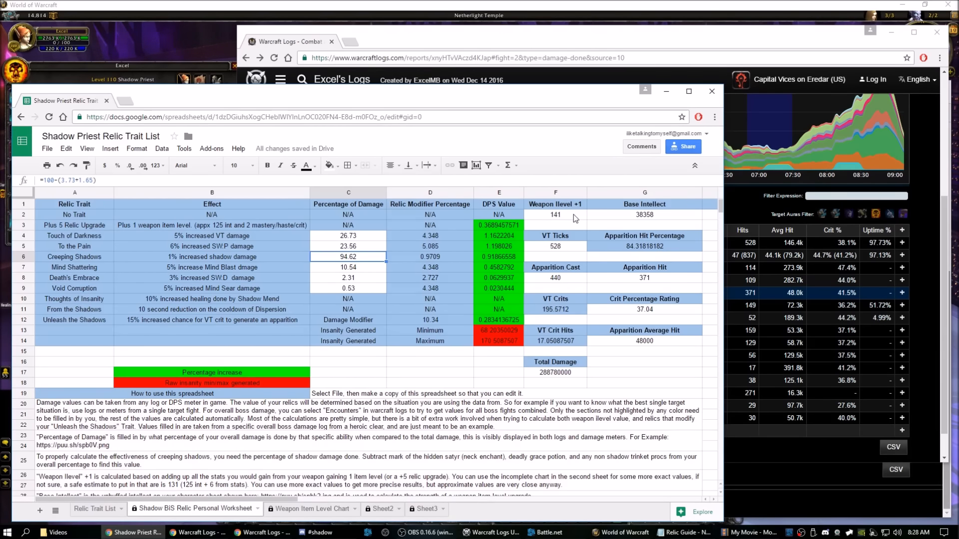
pyautogui.moveTo(631, 219)
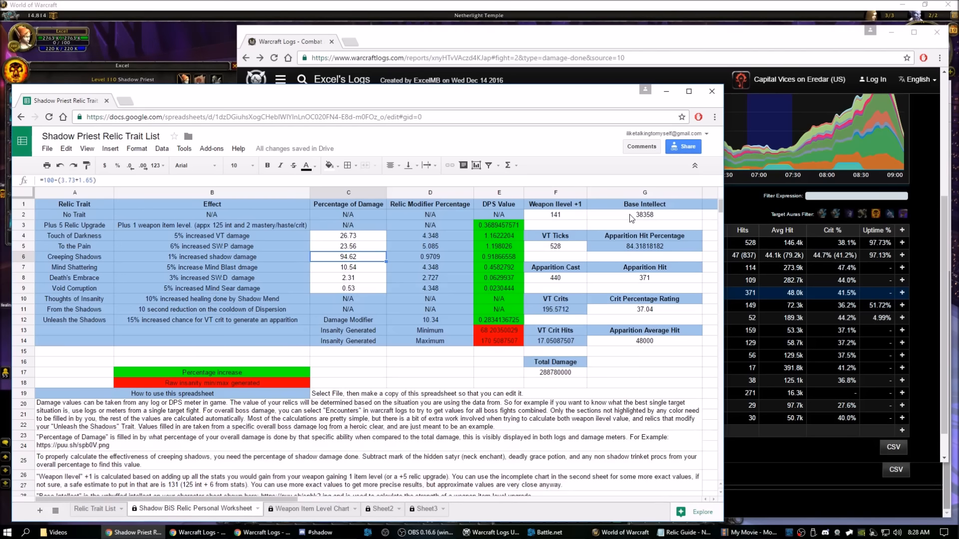
pyautogui.moveTo(624, 219)
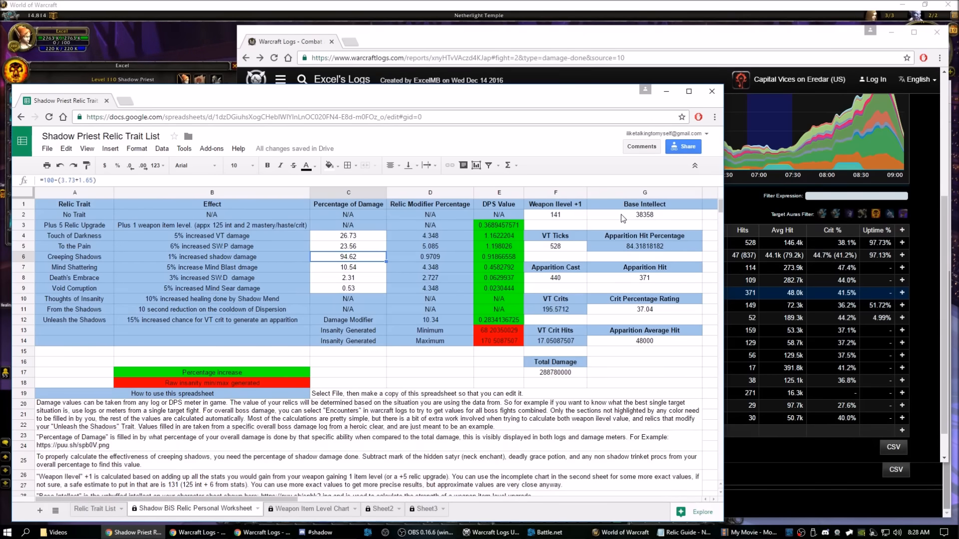
pyautogui.moveTo(567, 219)
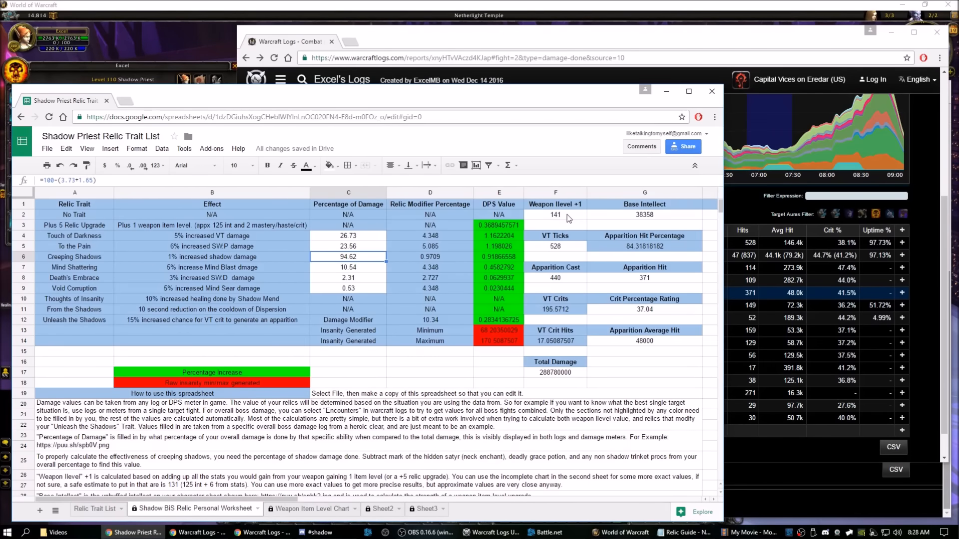
pyautogui.moveTo(449, 387)
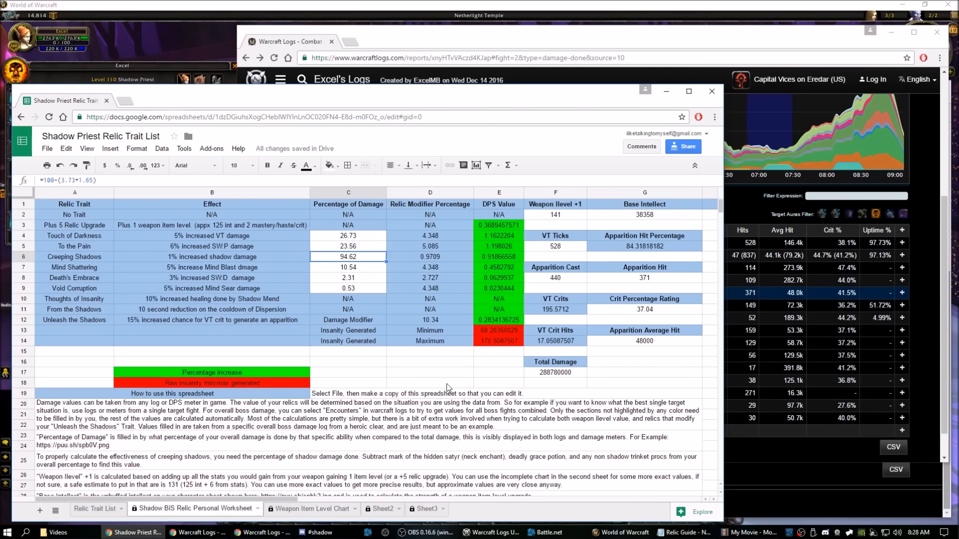
# - Open the Weapon Item Level Chart and inspect the Int formulas for item levels 908 and 907
pyautogui.click(311, 509)
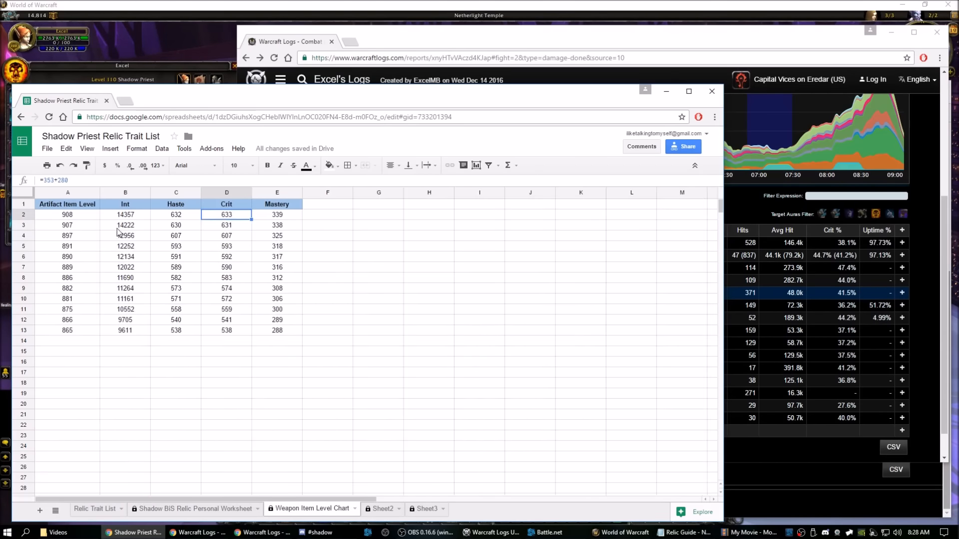
pyautogui.click(125, 215)
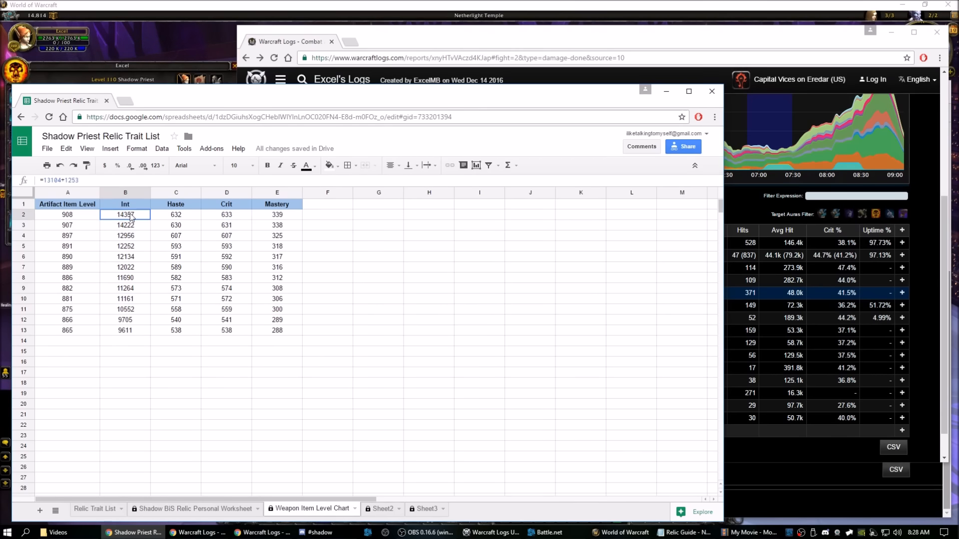
pyautogui.click(126, 224)
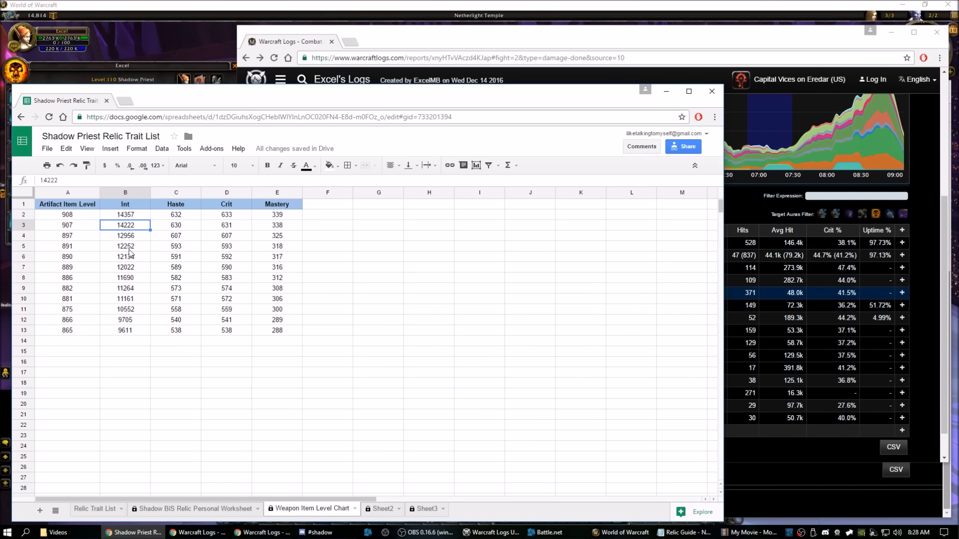
pyautogui.click(125, 214)
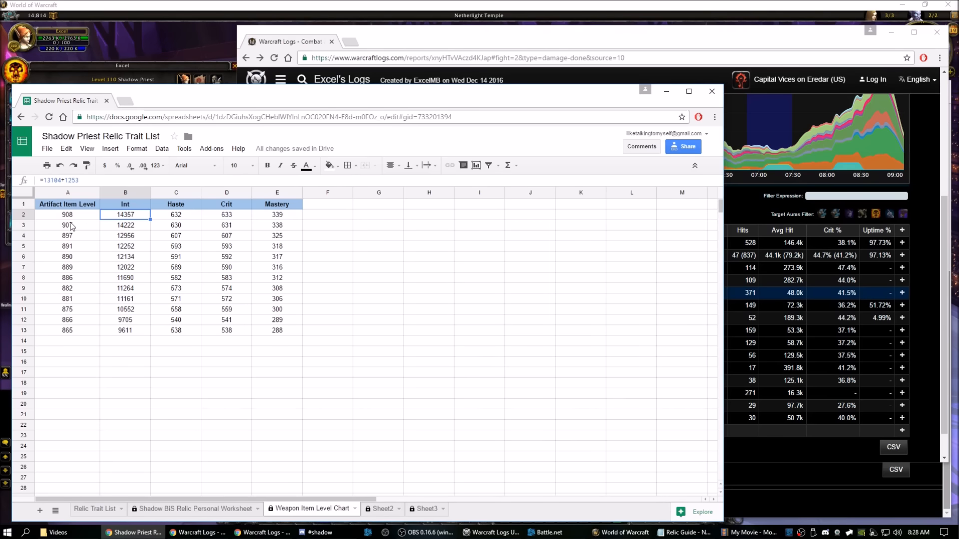
pyautogui.moveTo(134, 227)
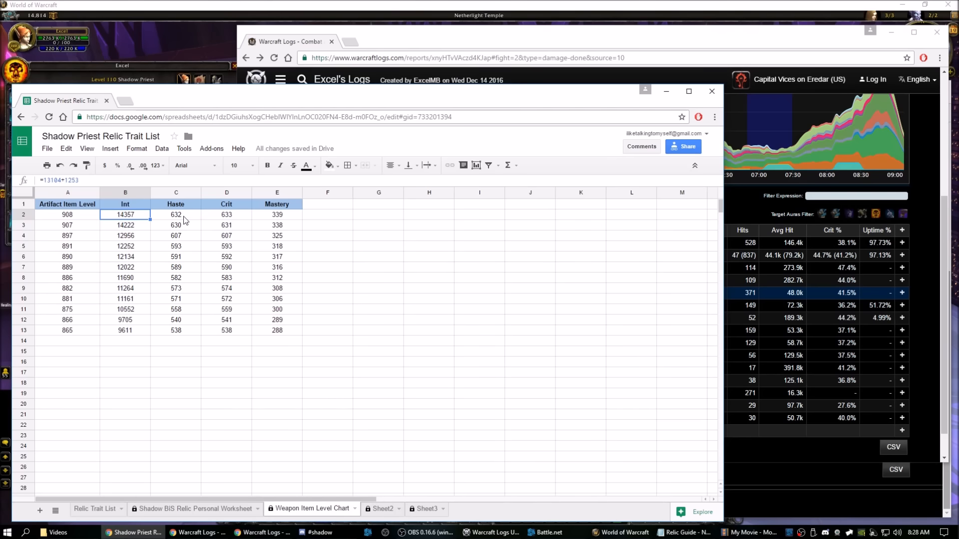
pyautogui.moveTo(279, 220)
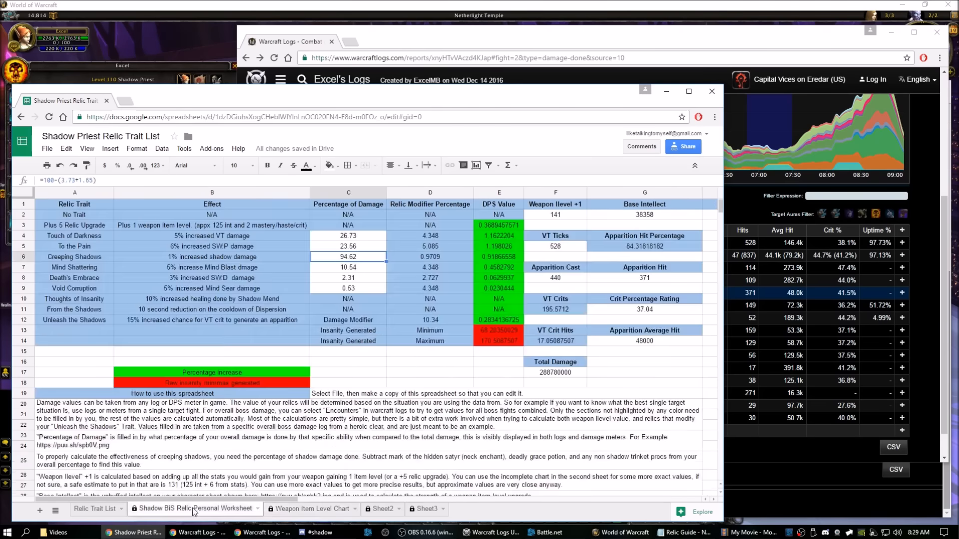
pyautogui.moveTo(469, 360)
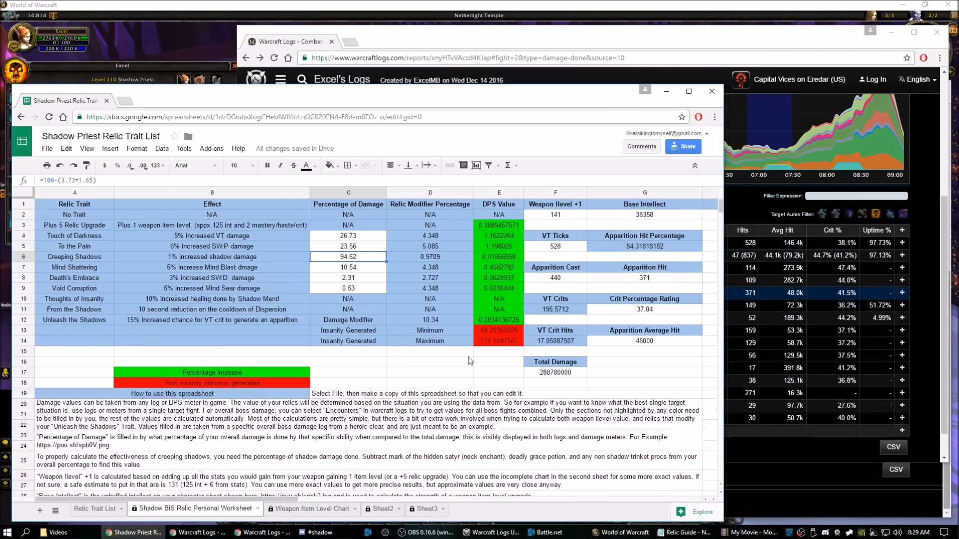
pyautogui.moveTo(541, 337)
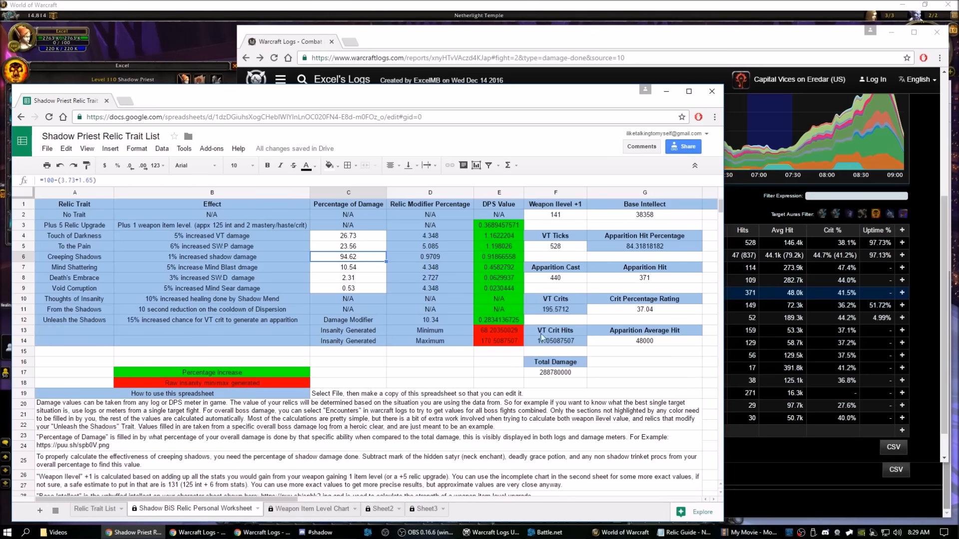
# - Scroll the worksheet down to the insanity rows and back up
pyautogui.scroll(-3)
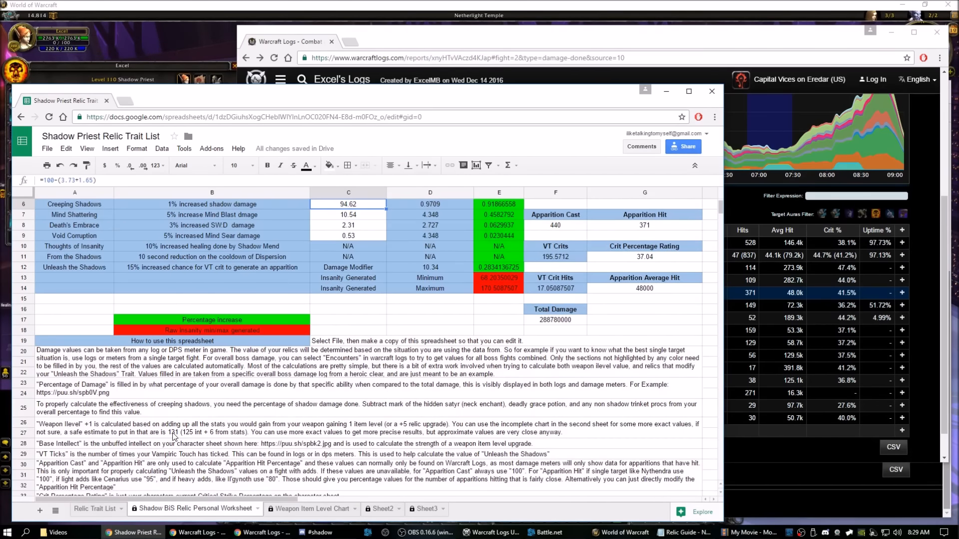
pyautogui.scroll(3)
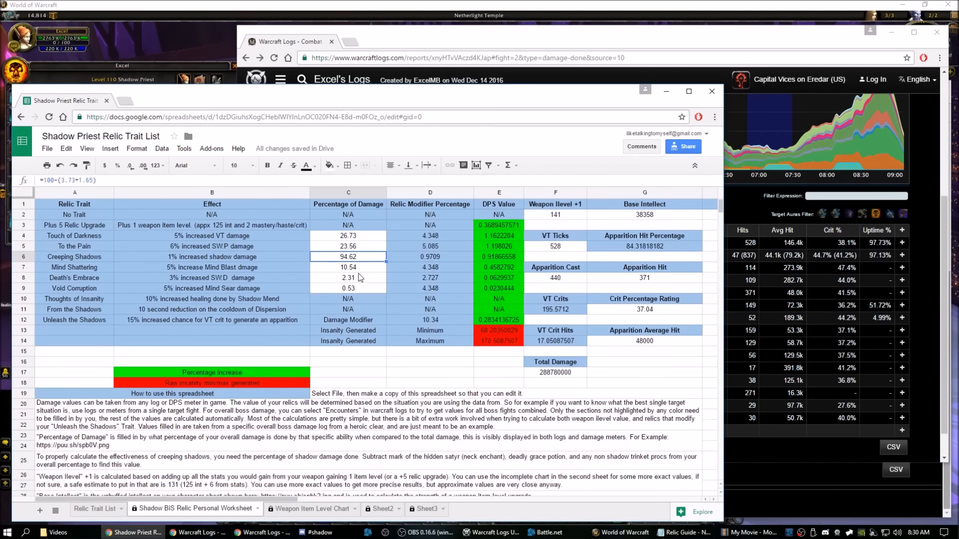
pyautogui.moveTo(154, 245)
pyautogui.write('=((E14-E13)*G17/100)+E13')
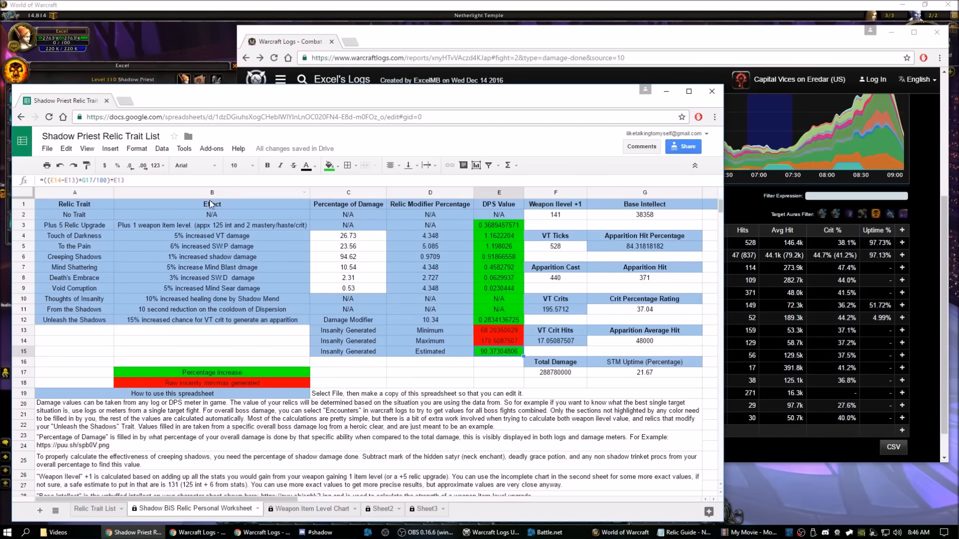
pyautogui.moveTo(559, 251)
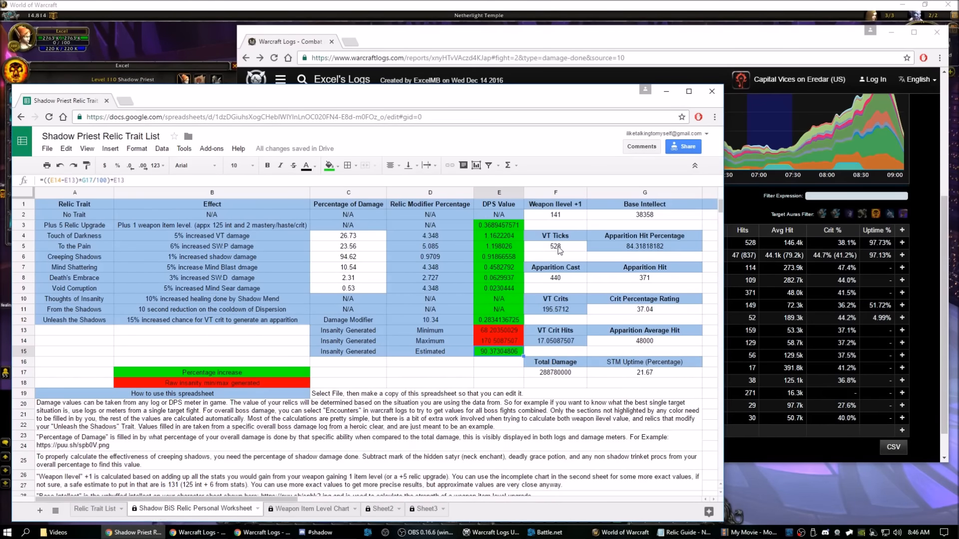
pyautogui.click(555, 245)
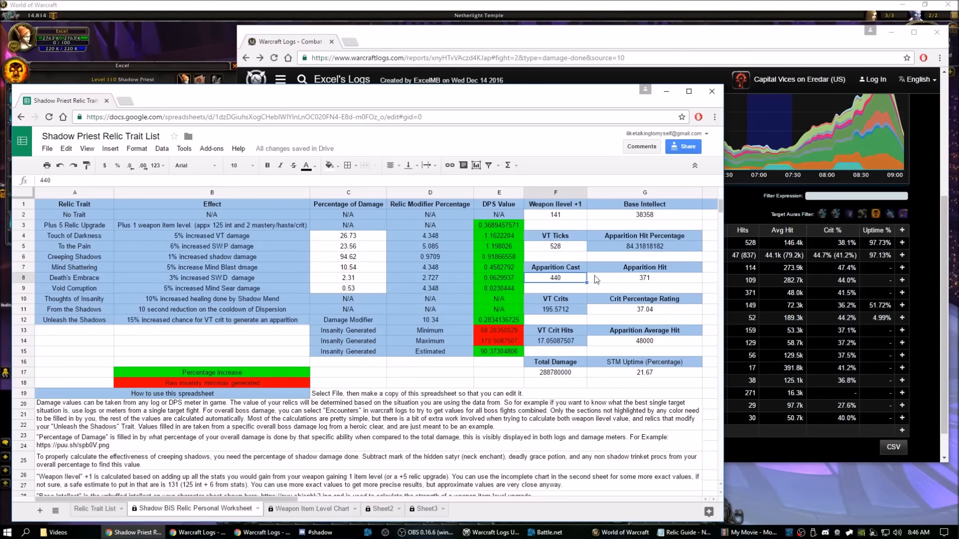
pyautogui.click(644, 277)
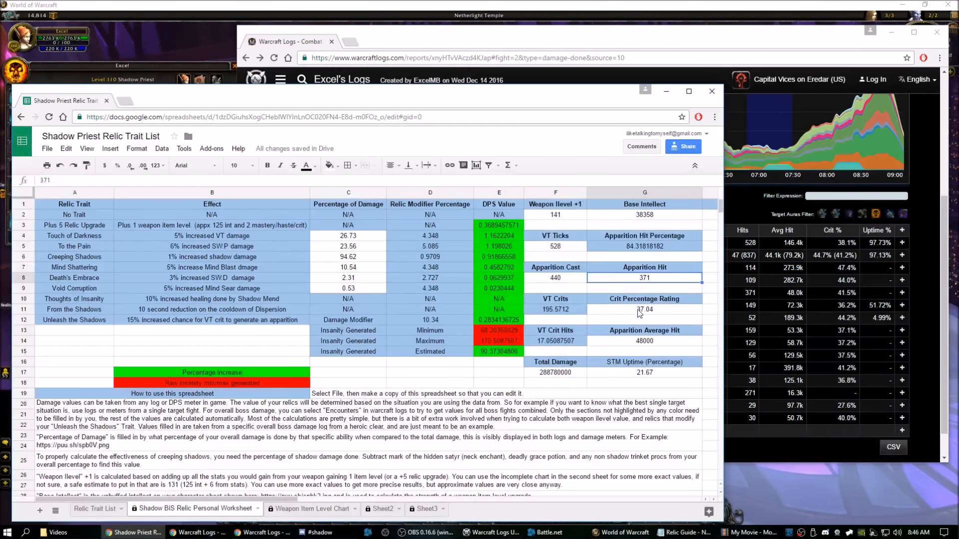
pyautogui.click(621, 532)
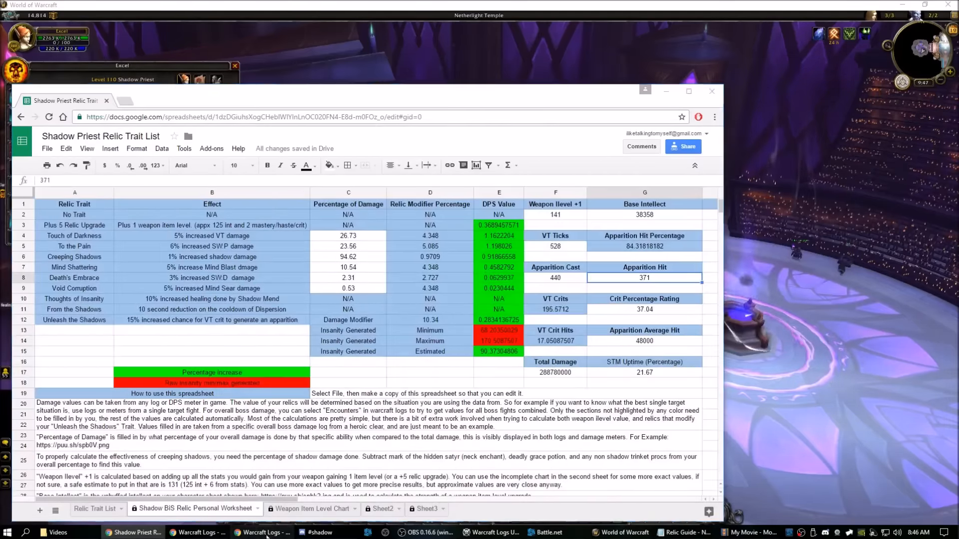
# - Bring Warcraft Logs forward and view the fight's buffs table with Surrender to Madness uptime
pyautogui.click(262, 537)
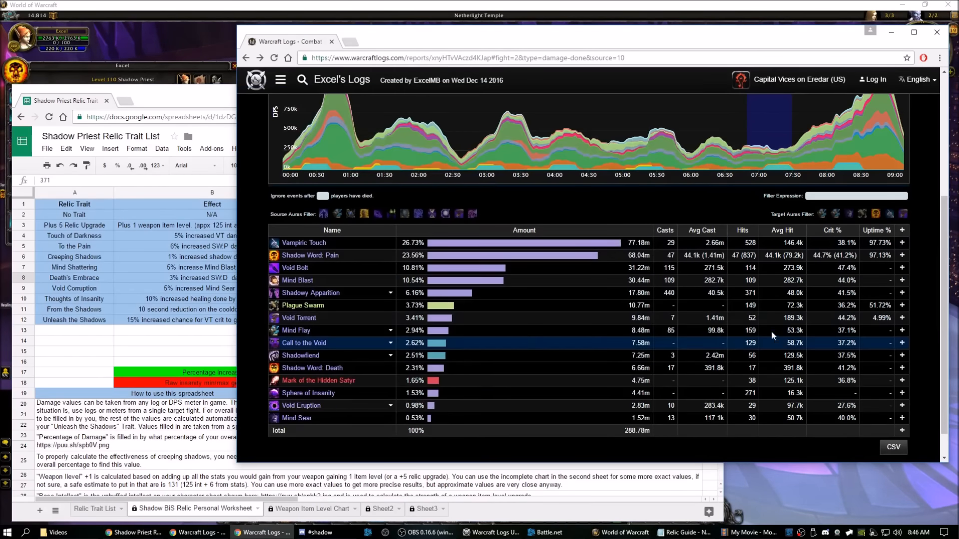
pyautogui.moveTo(795, 293)
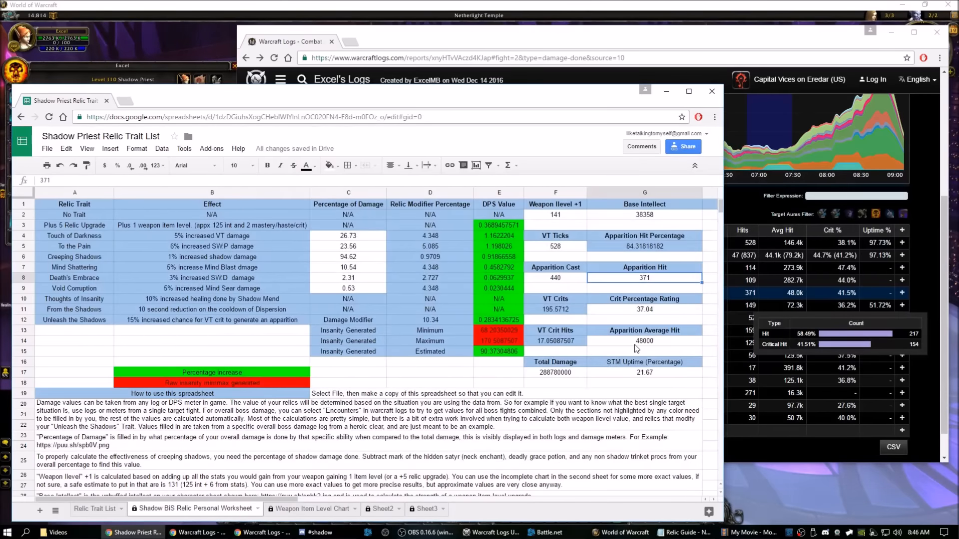
pyautogui.moveTo(495, 384)
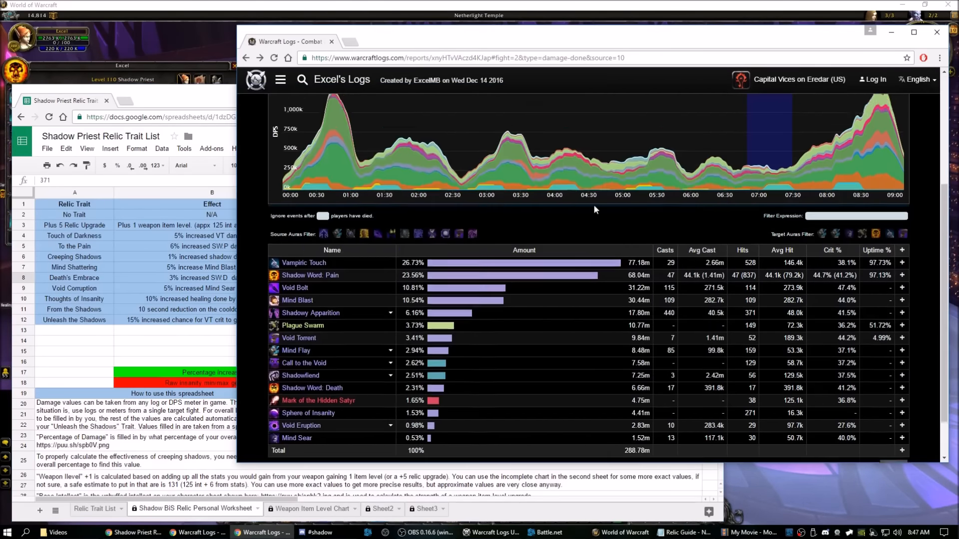
pyautogui.click(485, 153)
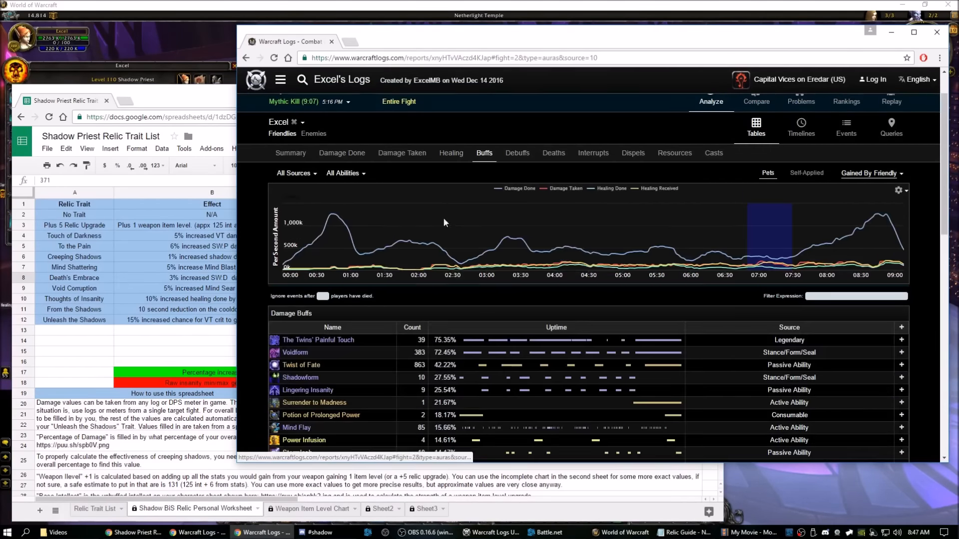
pyautogui.scroll(-3)
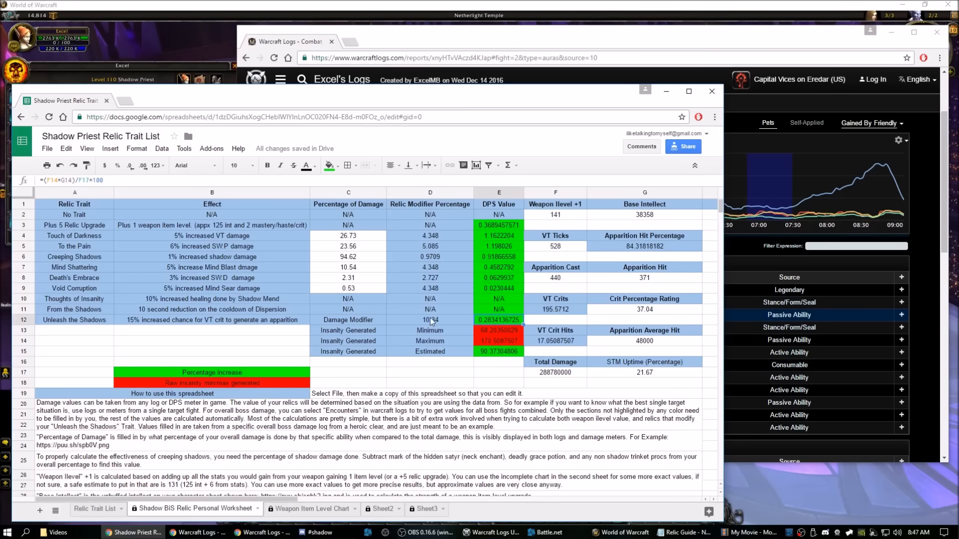
pyautogui.moveTo(473, 329)
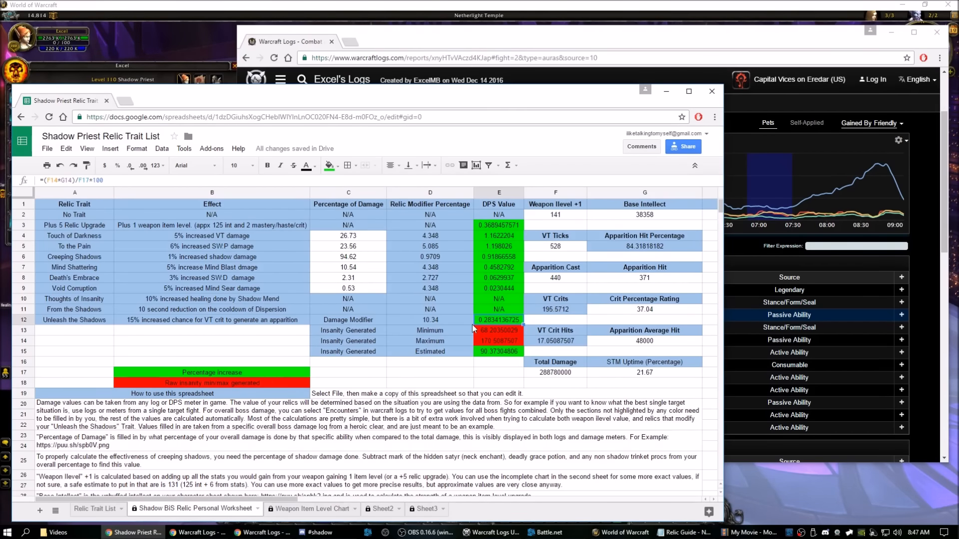
pyautogui.moveTo(490, 325)
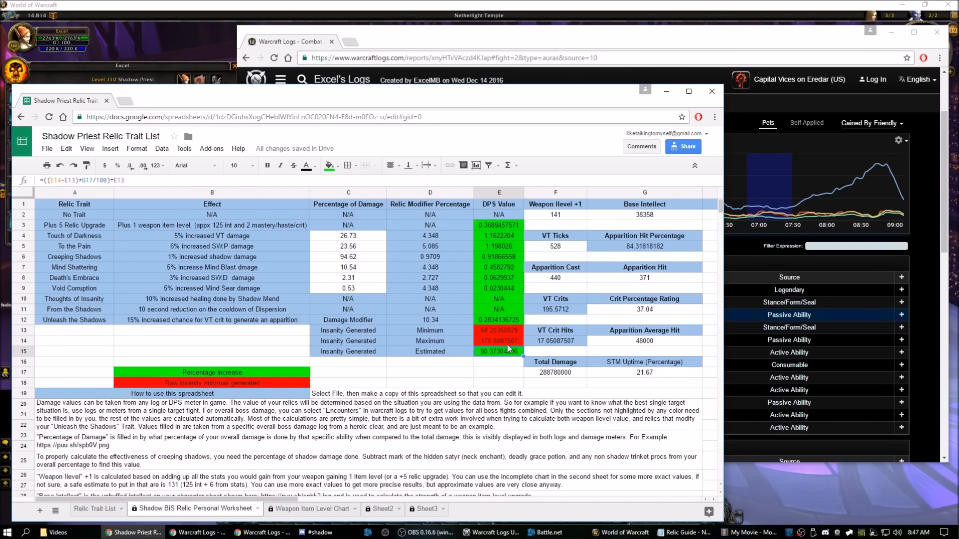
pyautogui.moveTo(502, 336)
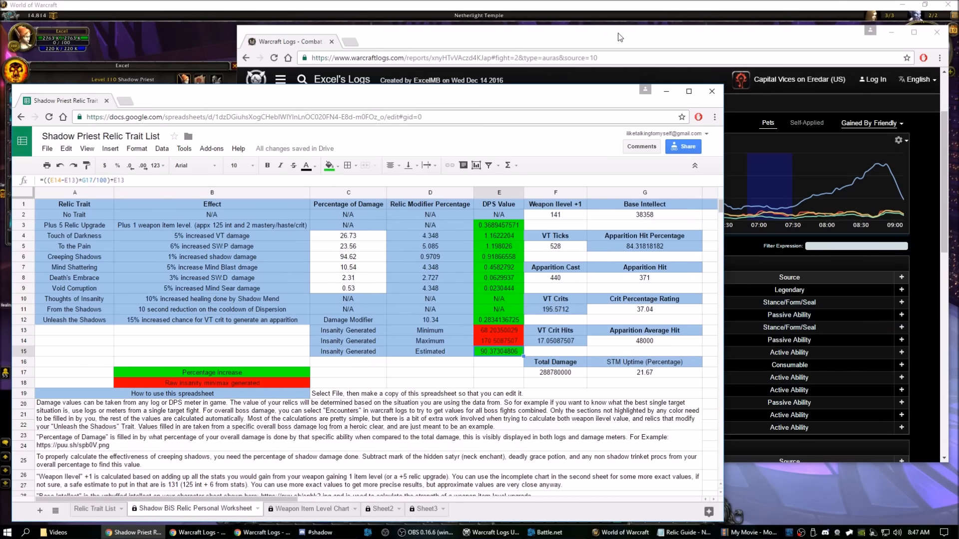
pyautogui.moveTo(651, 382)
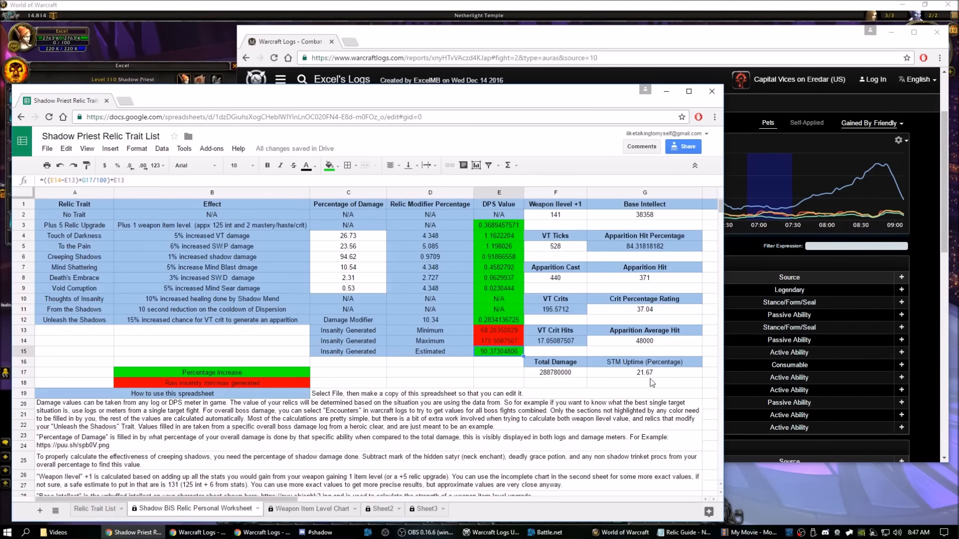
# - Select the STM uptime 21.67 and the estimated insanity generated value
pyautogui.click(499, 361)
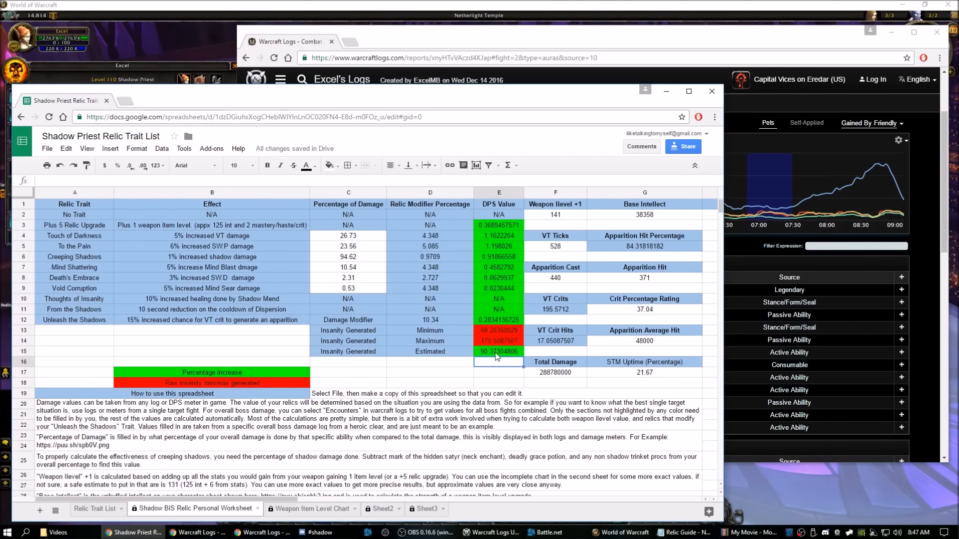
pyautogui.click(498, 361)
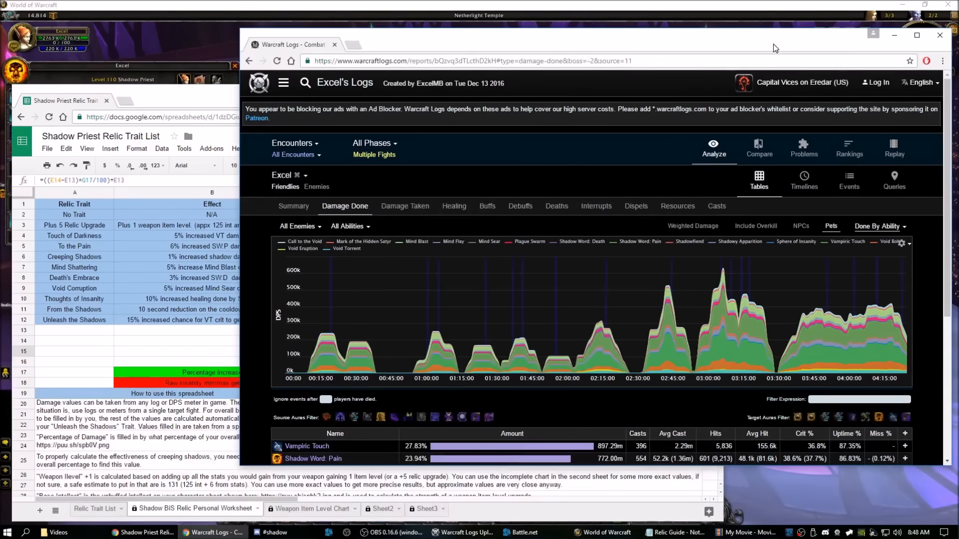
# - Keep All Encounters selected and scroll the damage breakdown to Mind Blast 10.34%
pyautogui.click(294, 142)
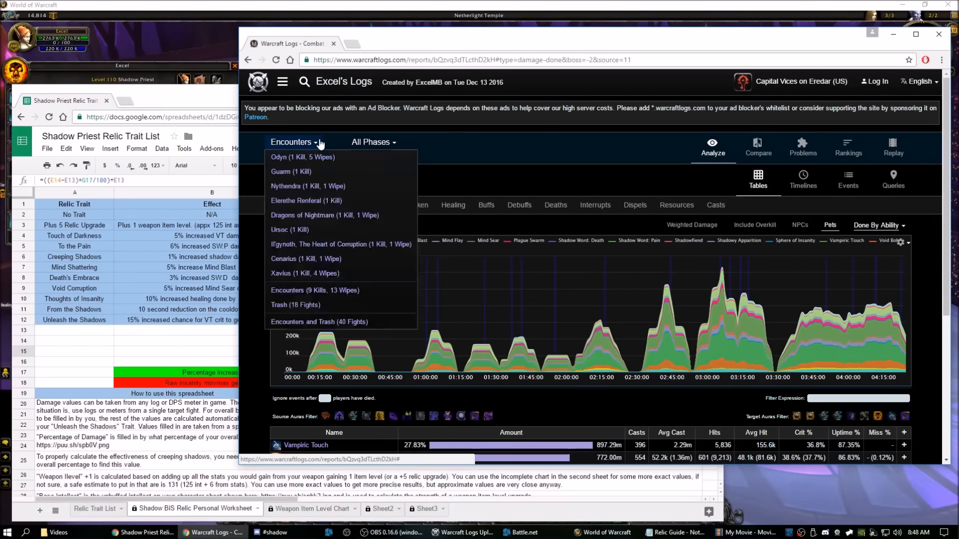
pyautogui.moveTo(477, 146)
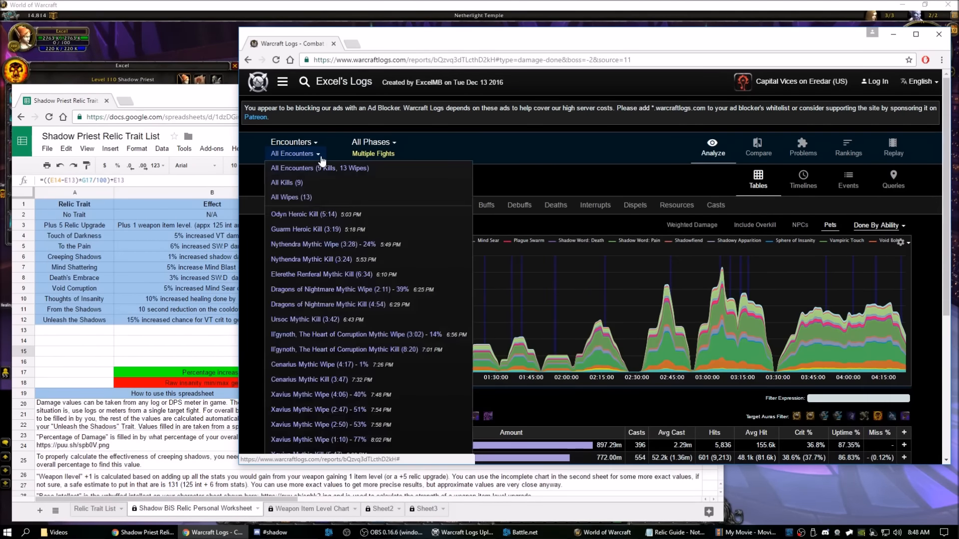
pyautogui.click(295, 154)
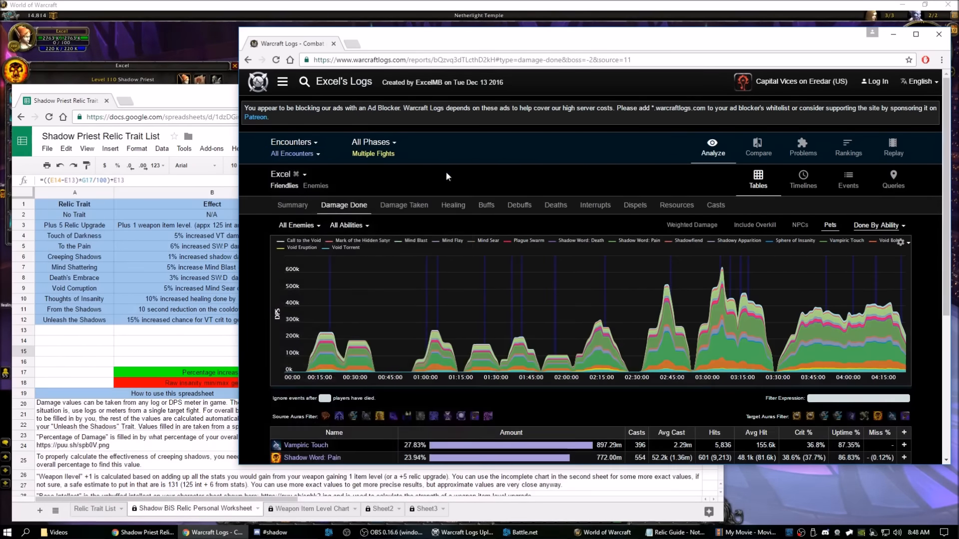
pyautogui.scroll(-3)
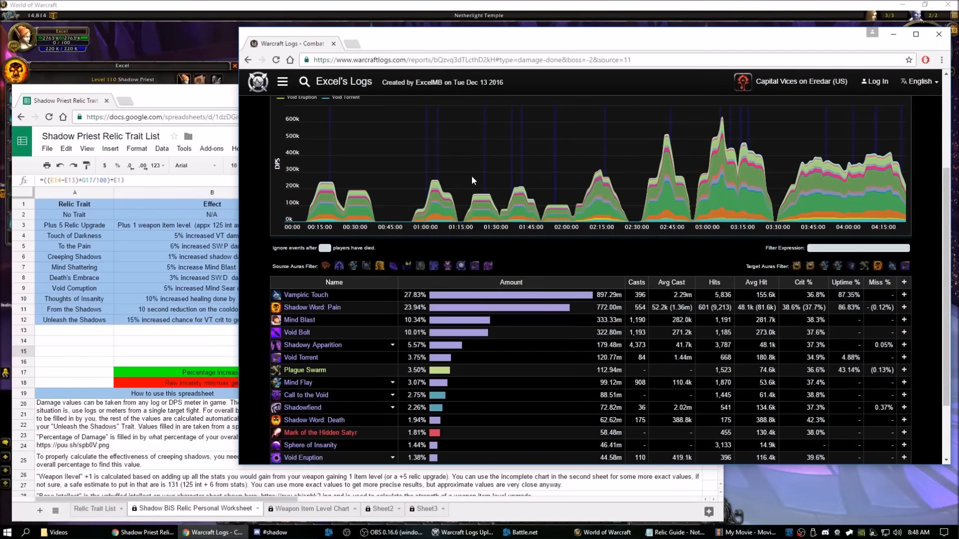
pyautogui.scroll(-3)
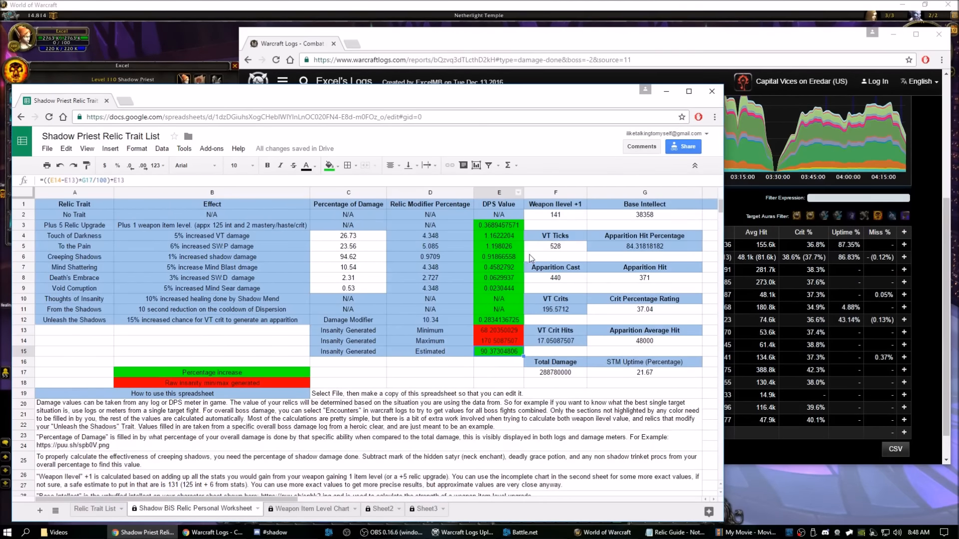
pyautogui.moveTo(530, 243)
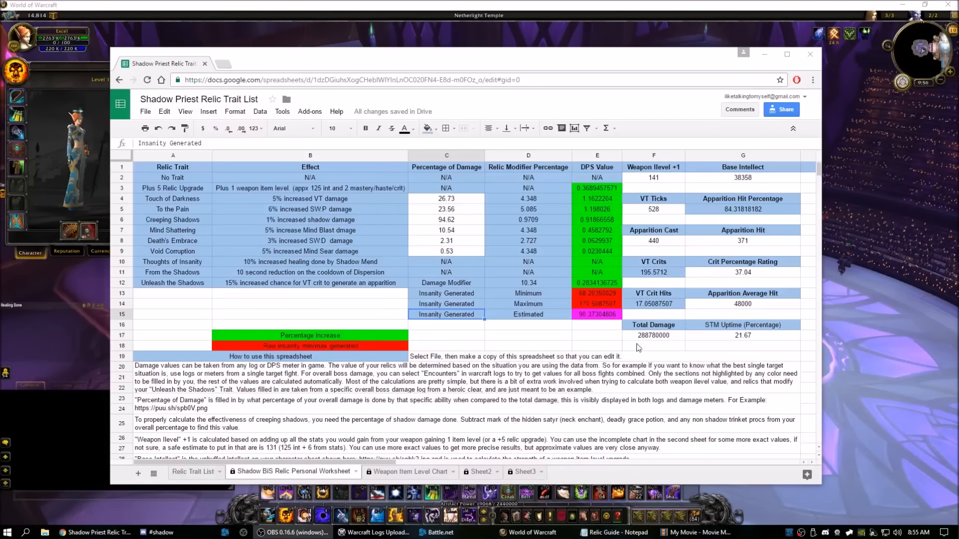
# - Scroll the relic worksheet down to the usage notes and back up
pyautogui.scroll(-3)
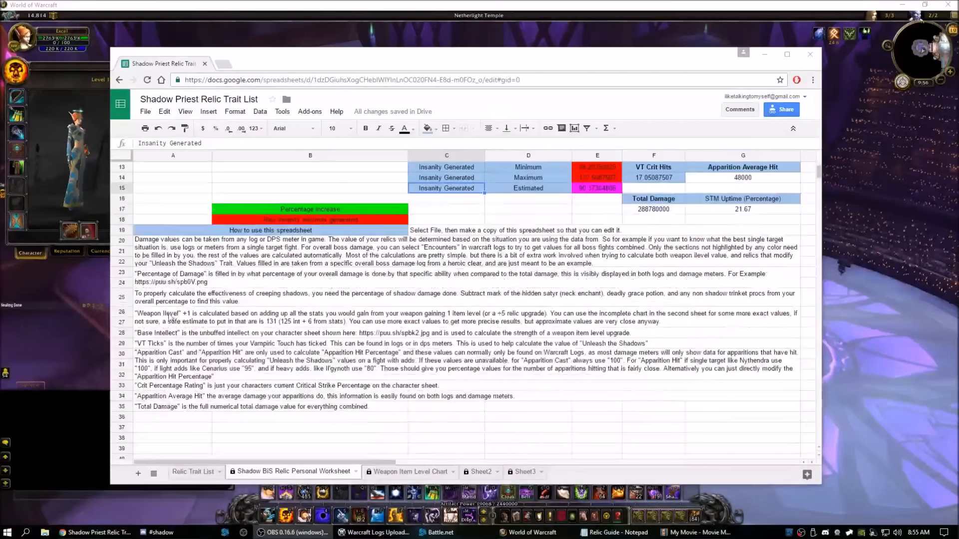
pyautogui.scroll(3)
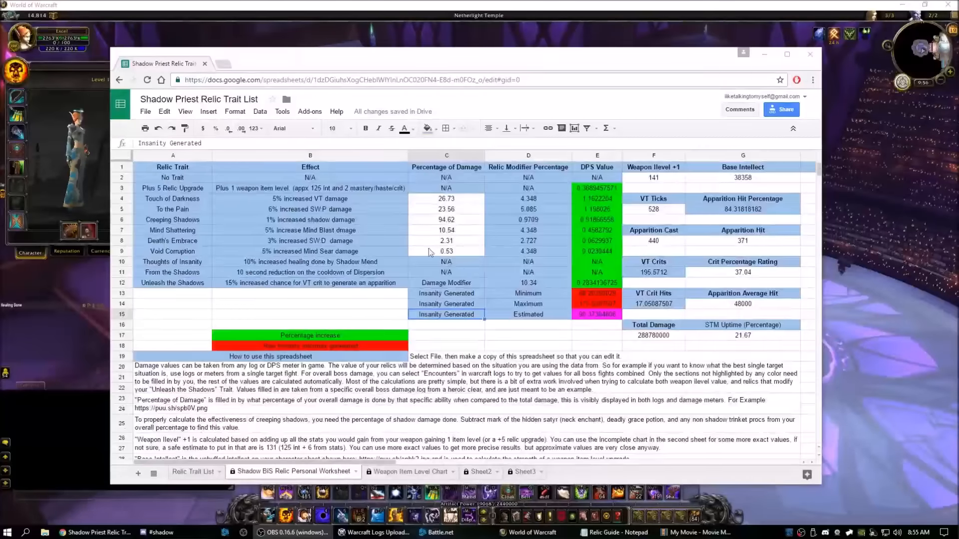